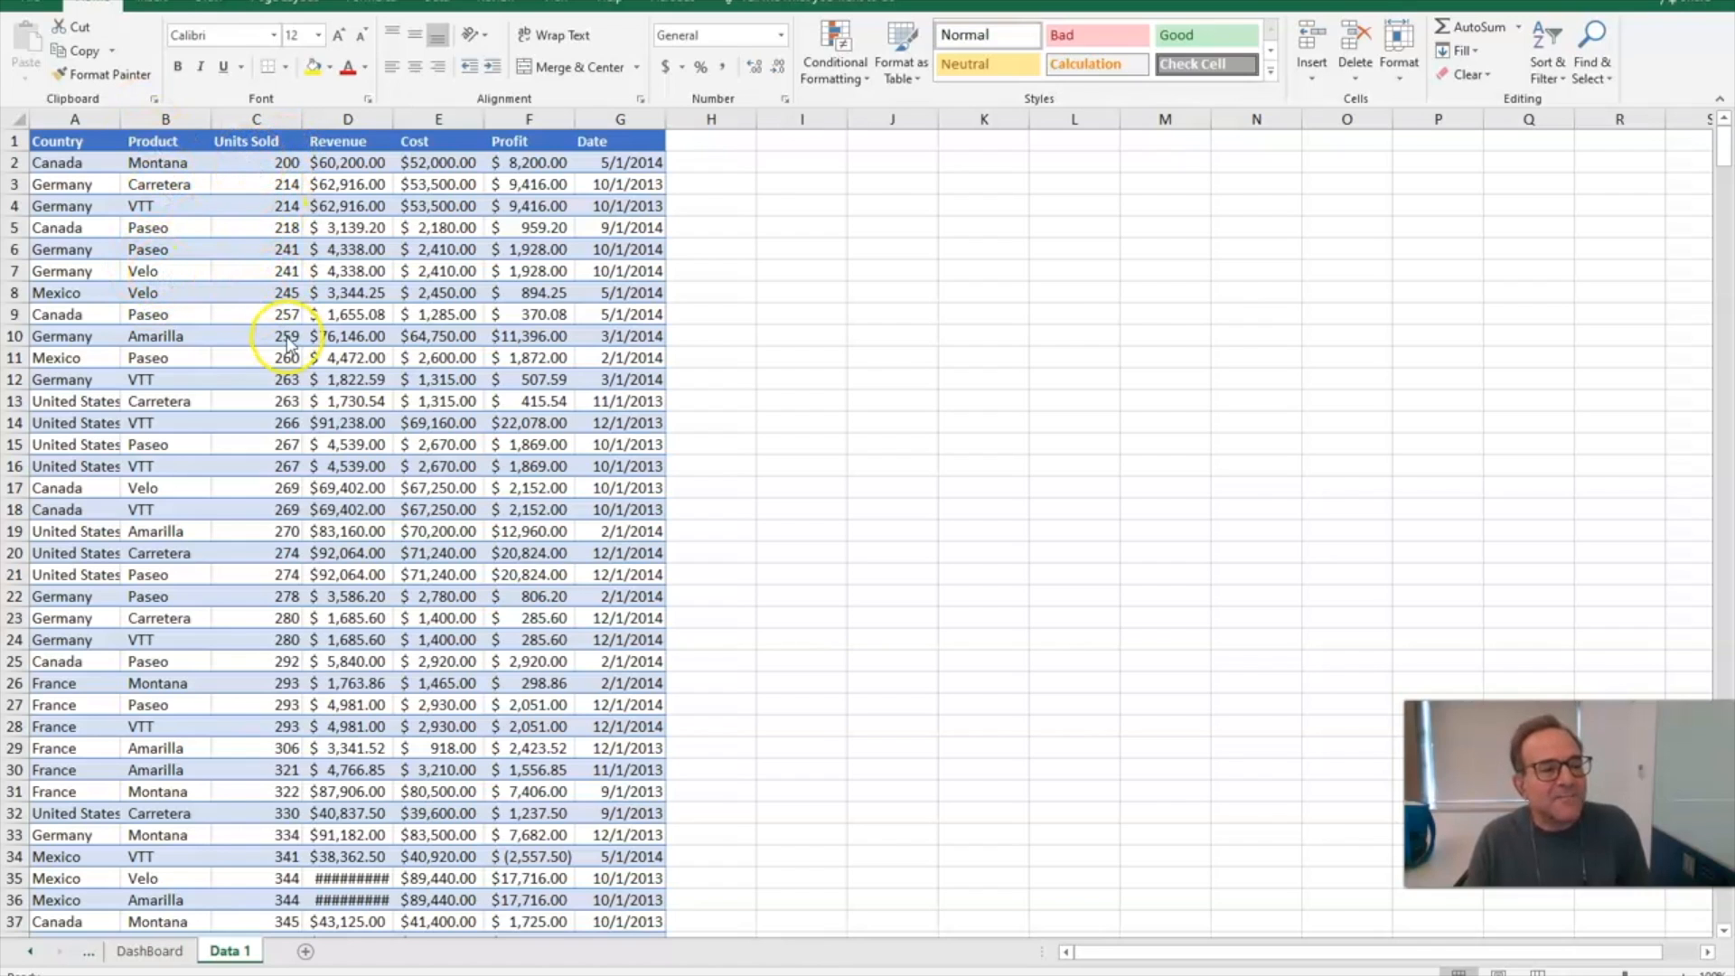
pyautogui.moveTo(498, 379)
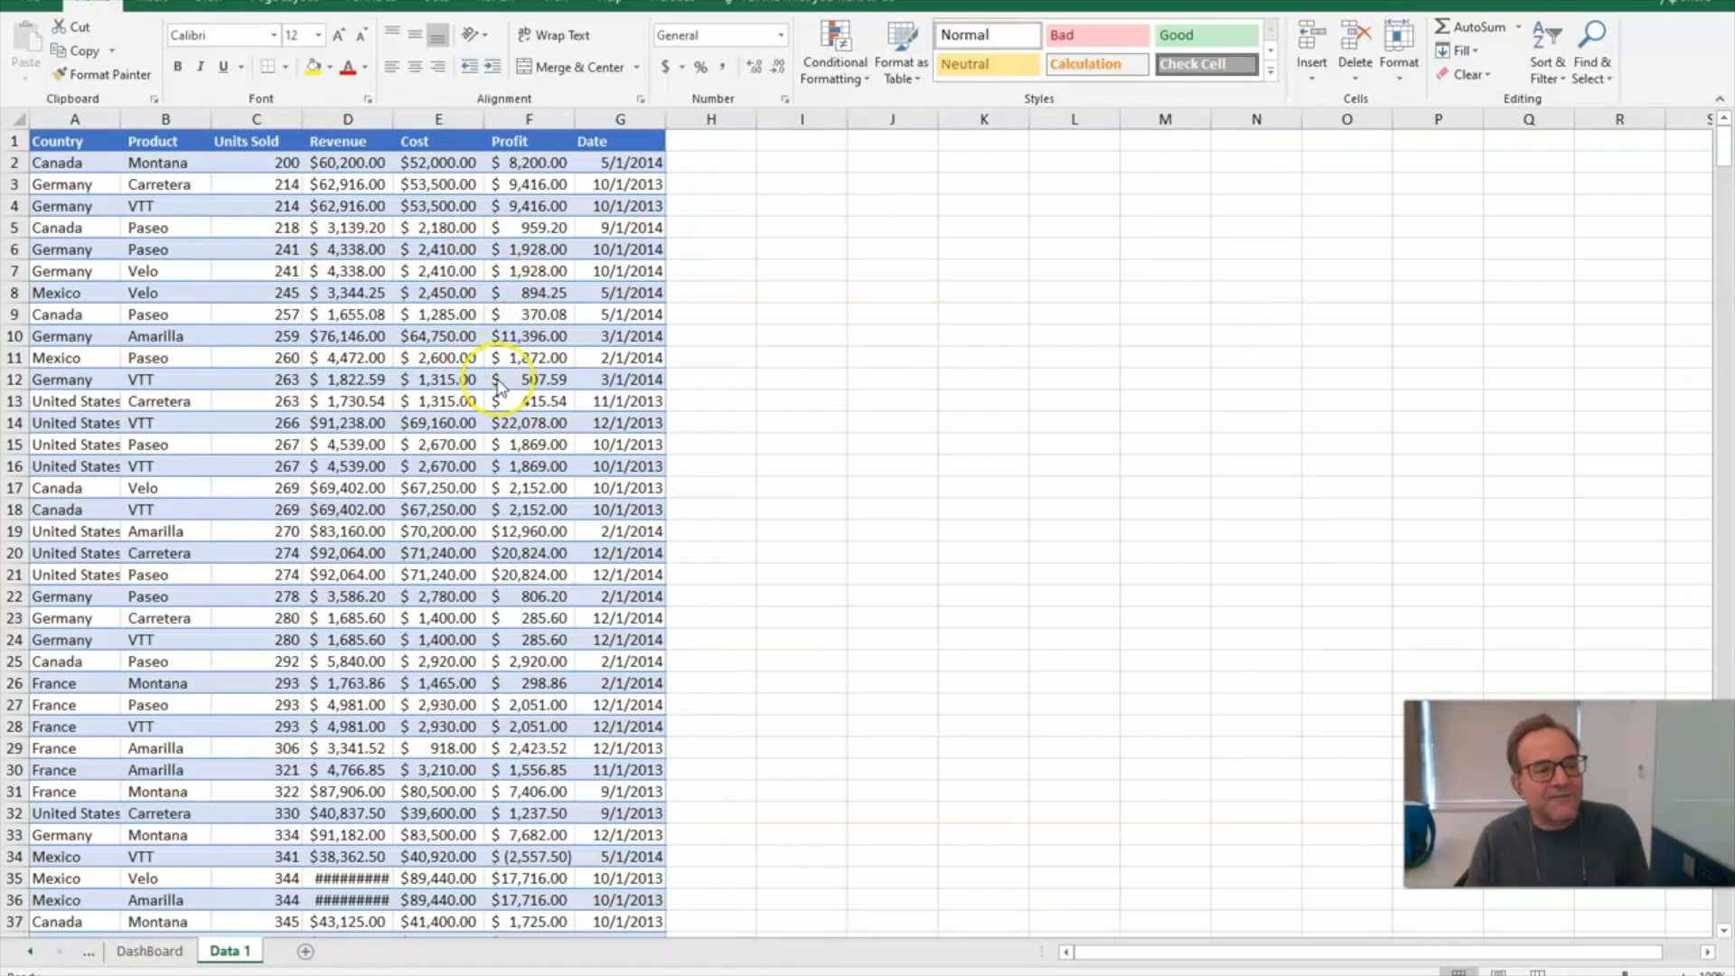
pyautogui.moveTo(211, 216)
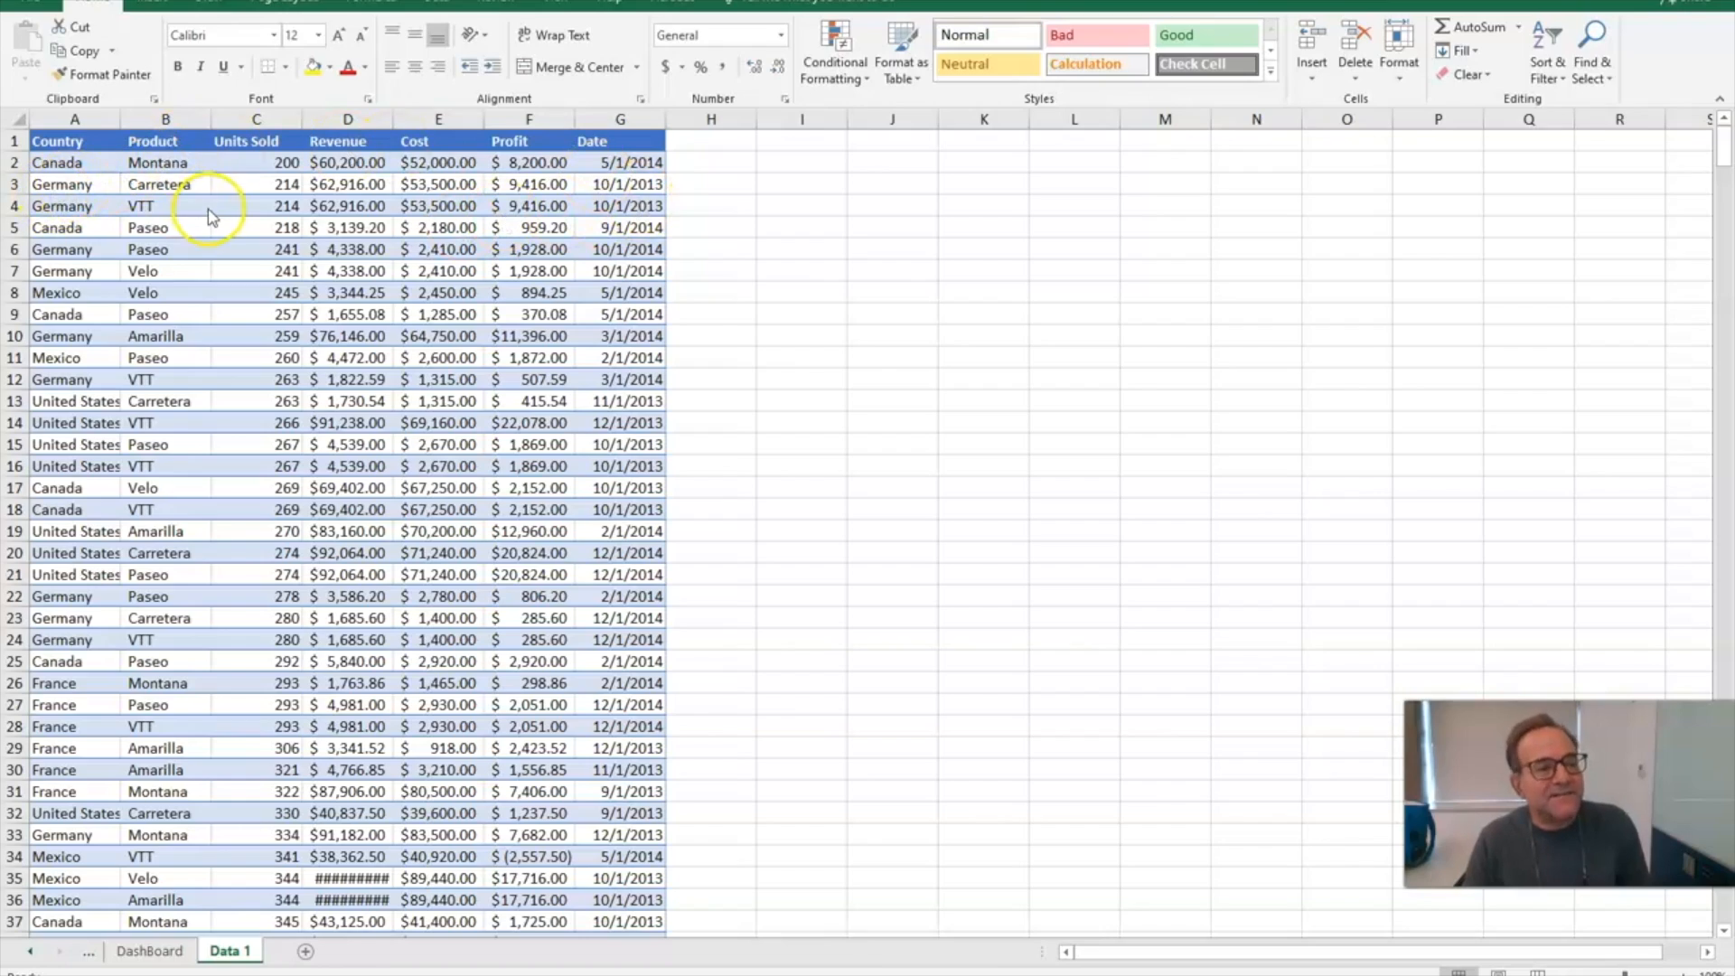
# Switch to the DashBoard sheet with its timeline, country and product filters, and charts
pyautogui.scroll(-3)
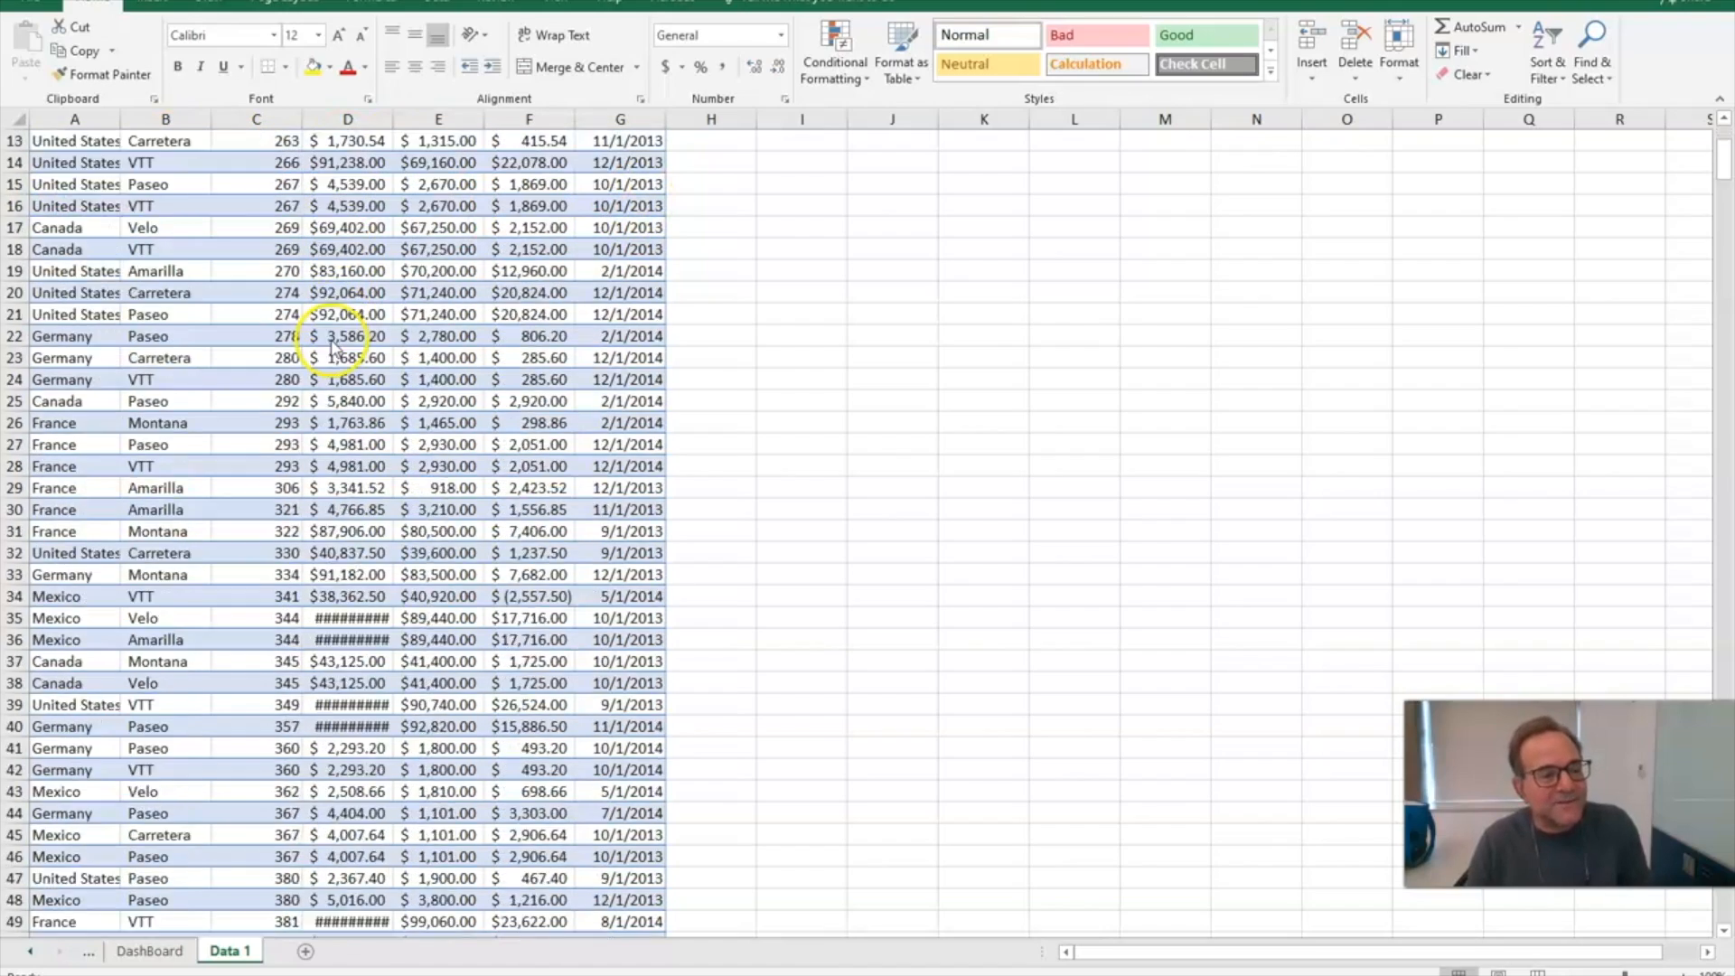
pyautogui.scroll(-3)
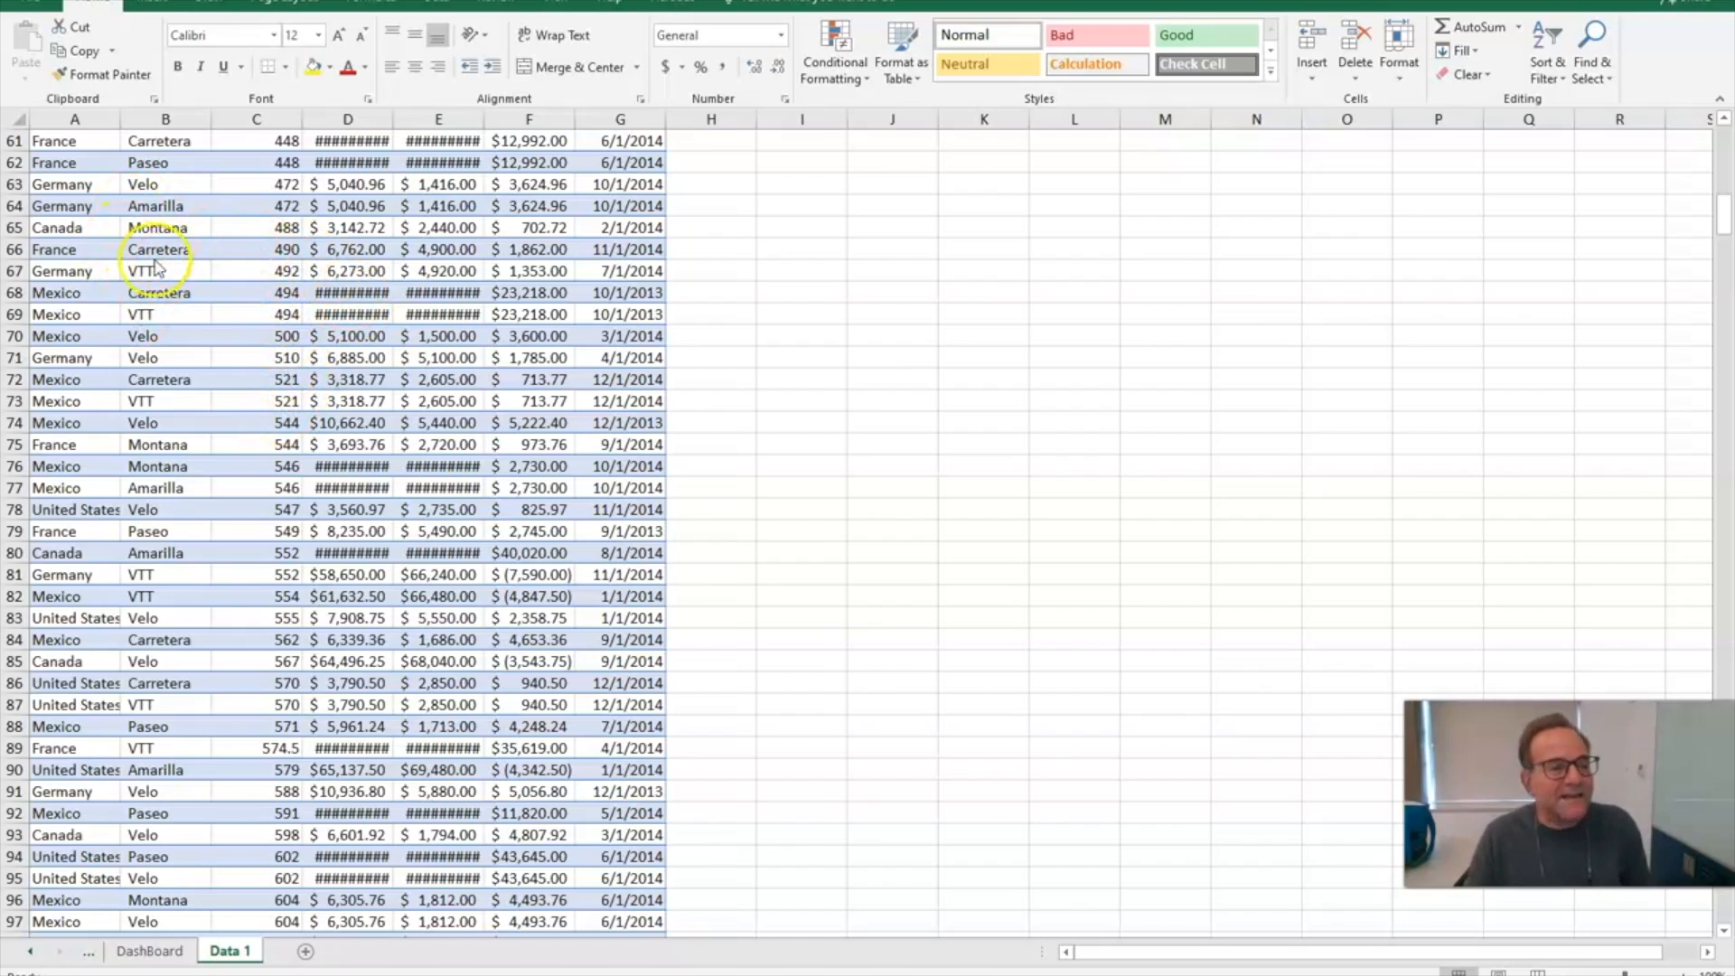
pyautogui.scroll(-3)
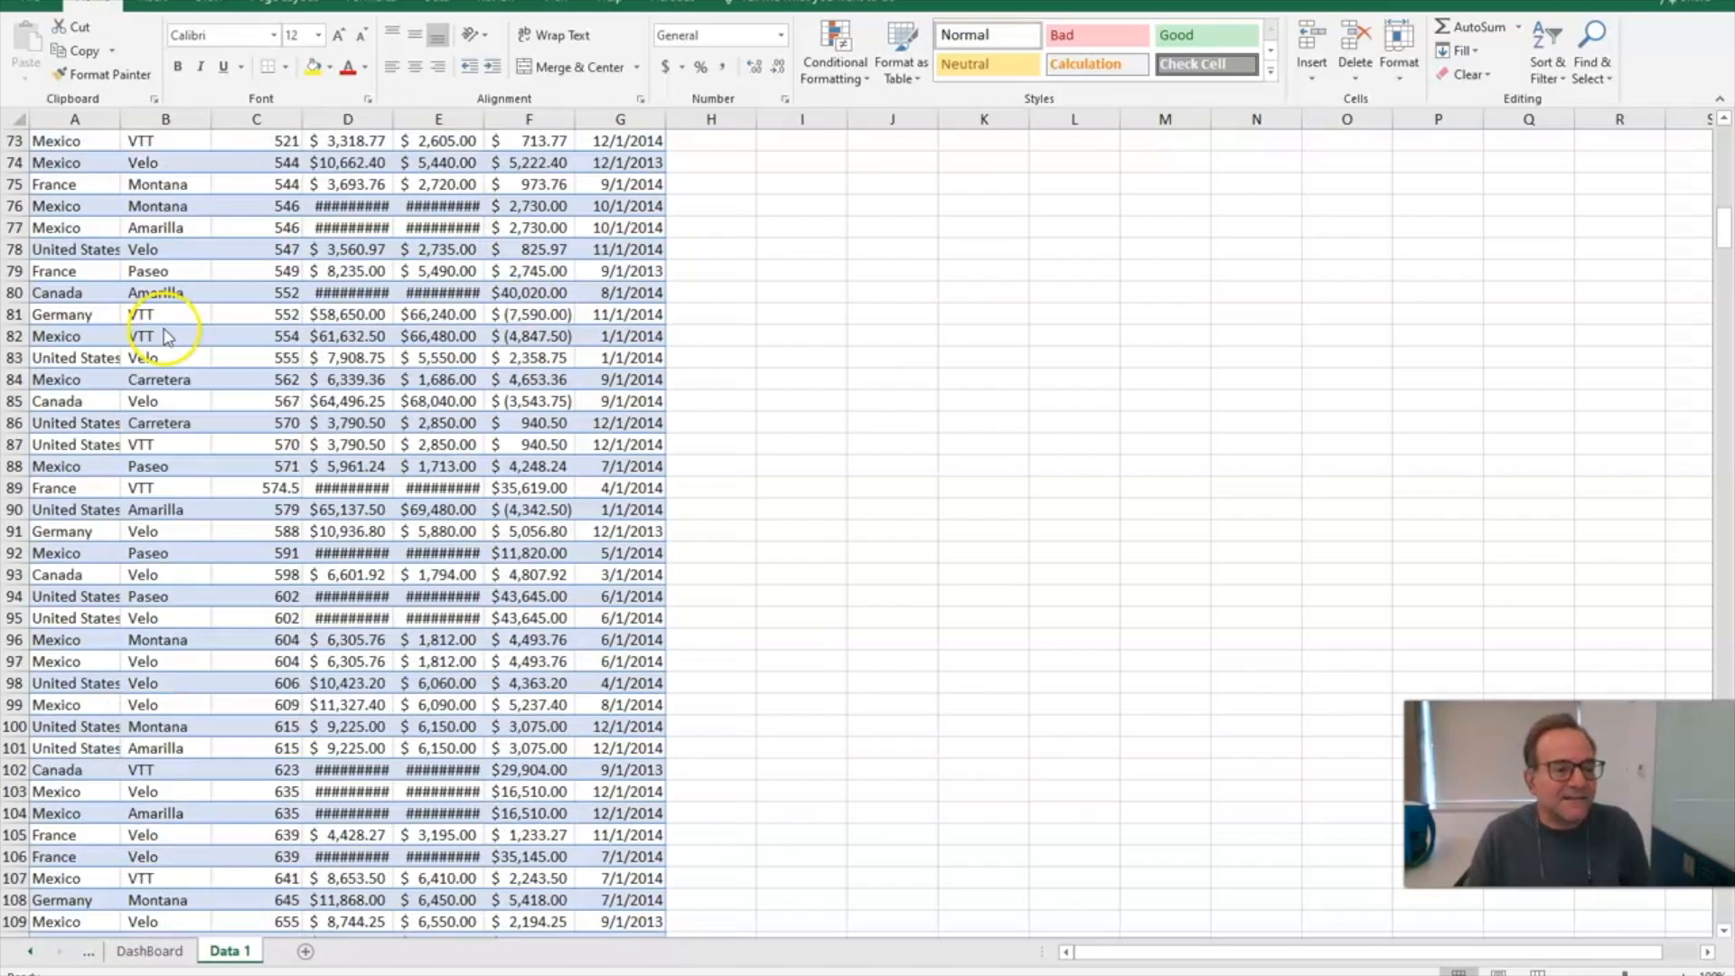
pyautogui.scroll(-3)
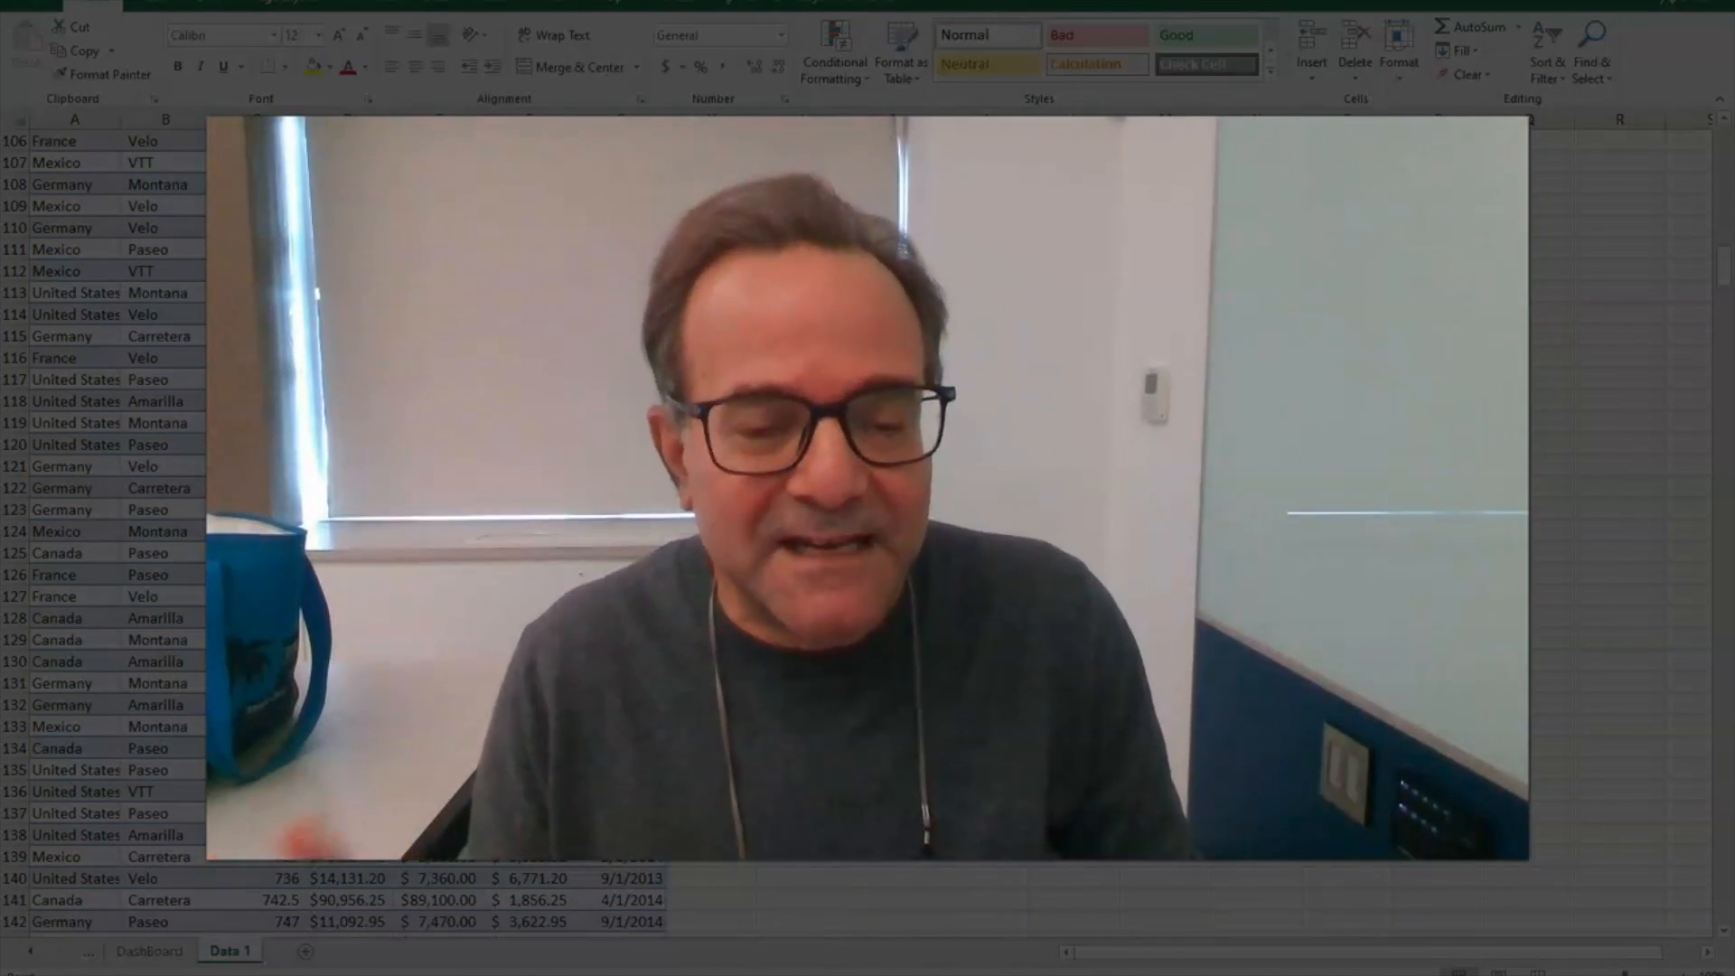
pyautogui.click(149, 950)
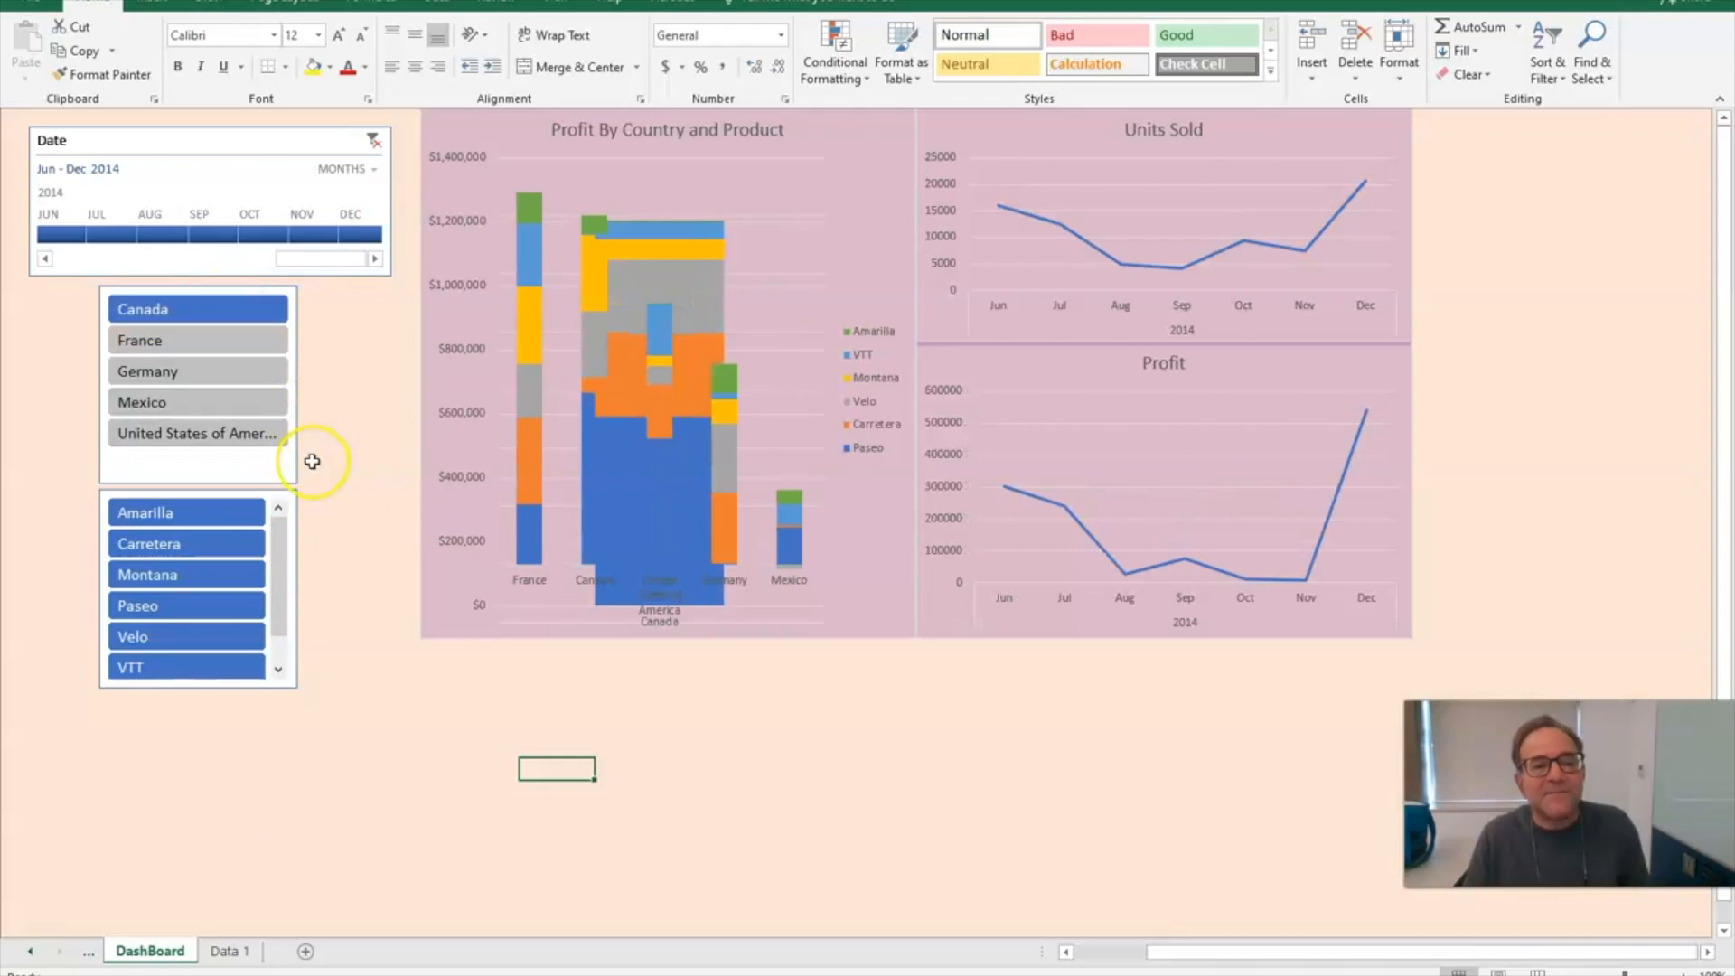
# Filter the dashboard slicers from Canada to Germany, and products to Montana
pyautogui.click(142, 309)
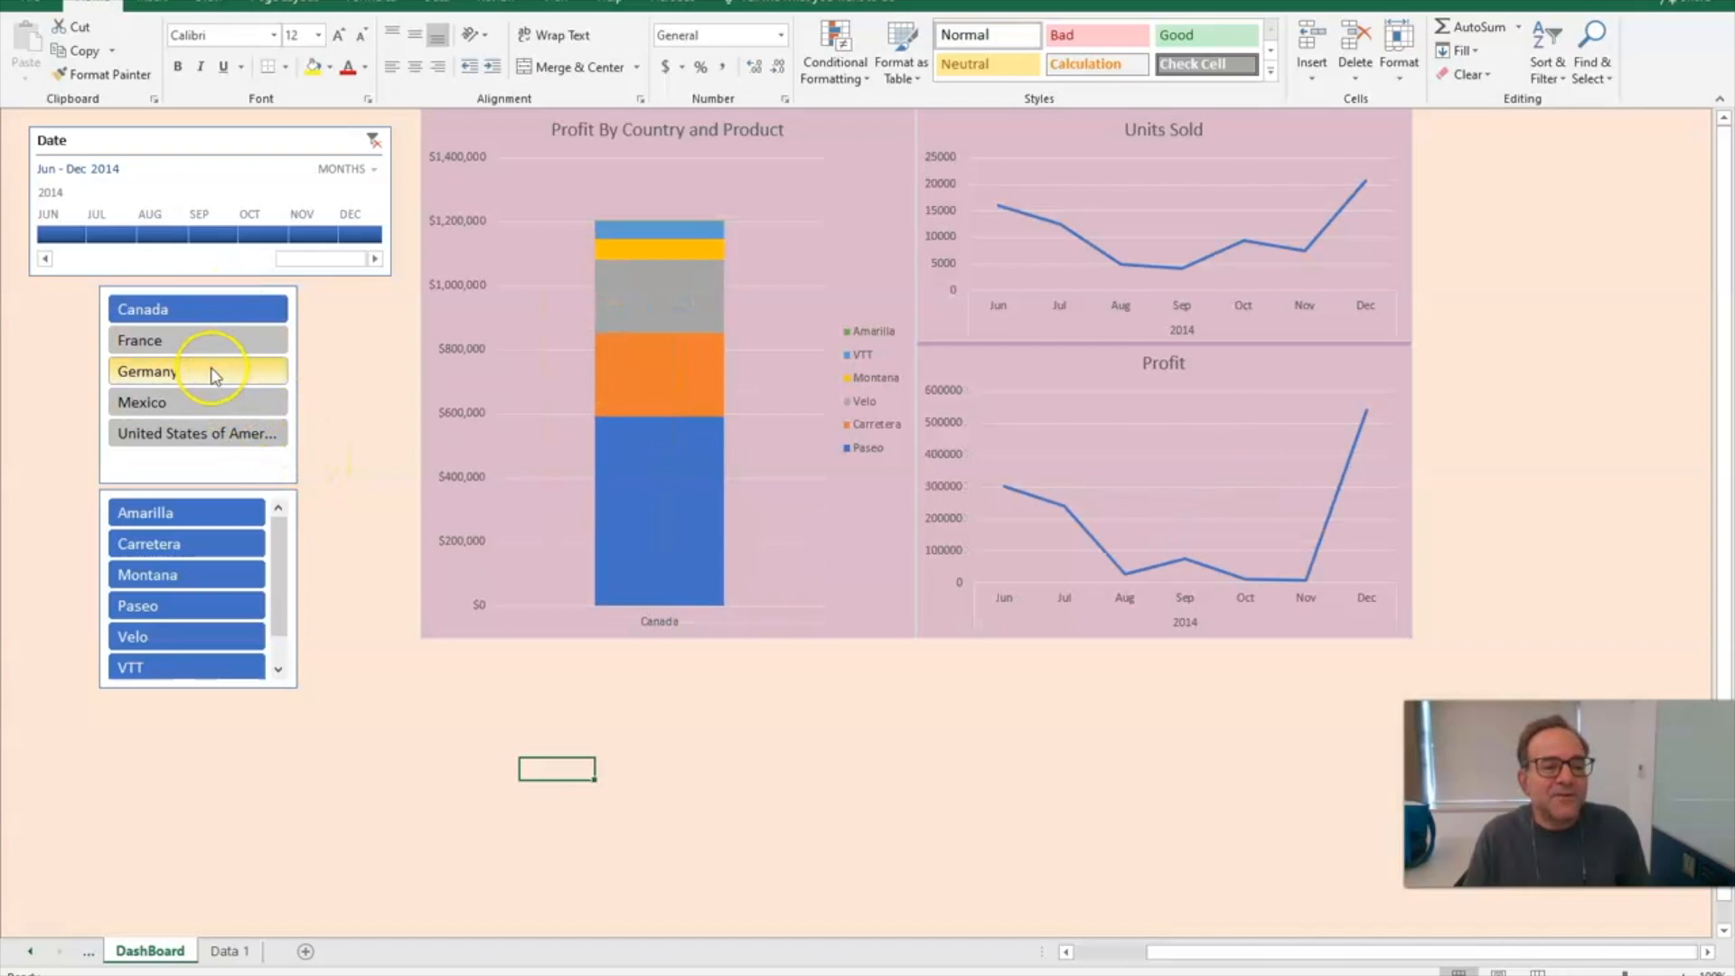
pyautogui.click(147, 370)
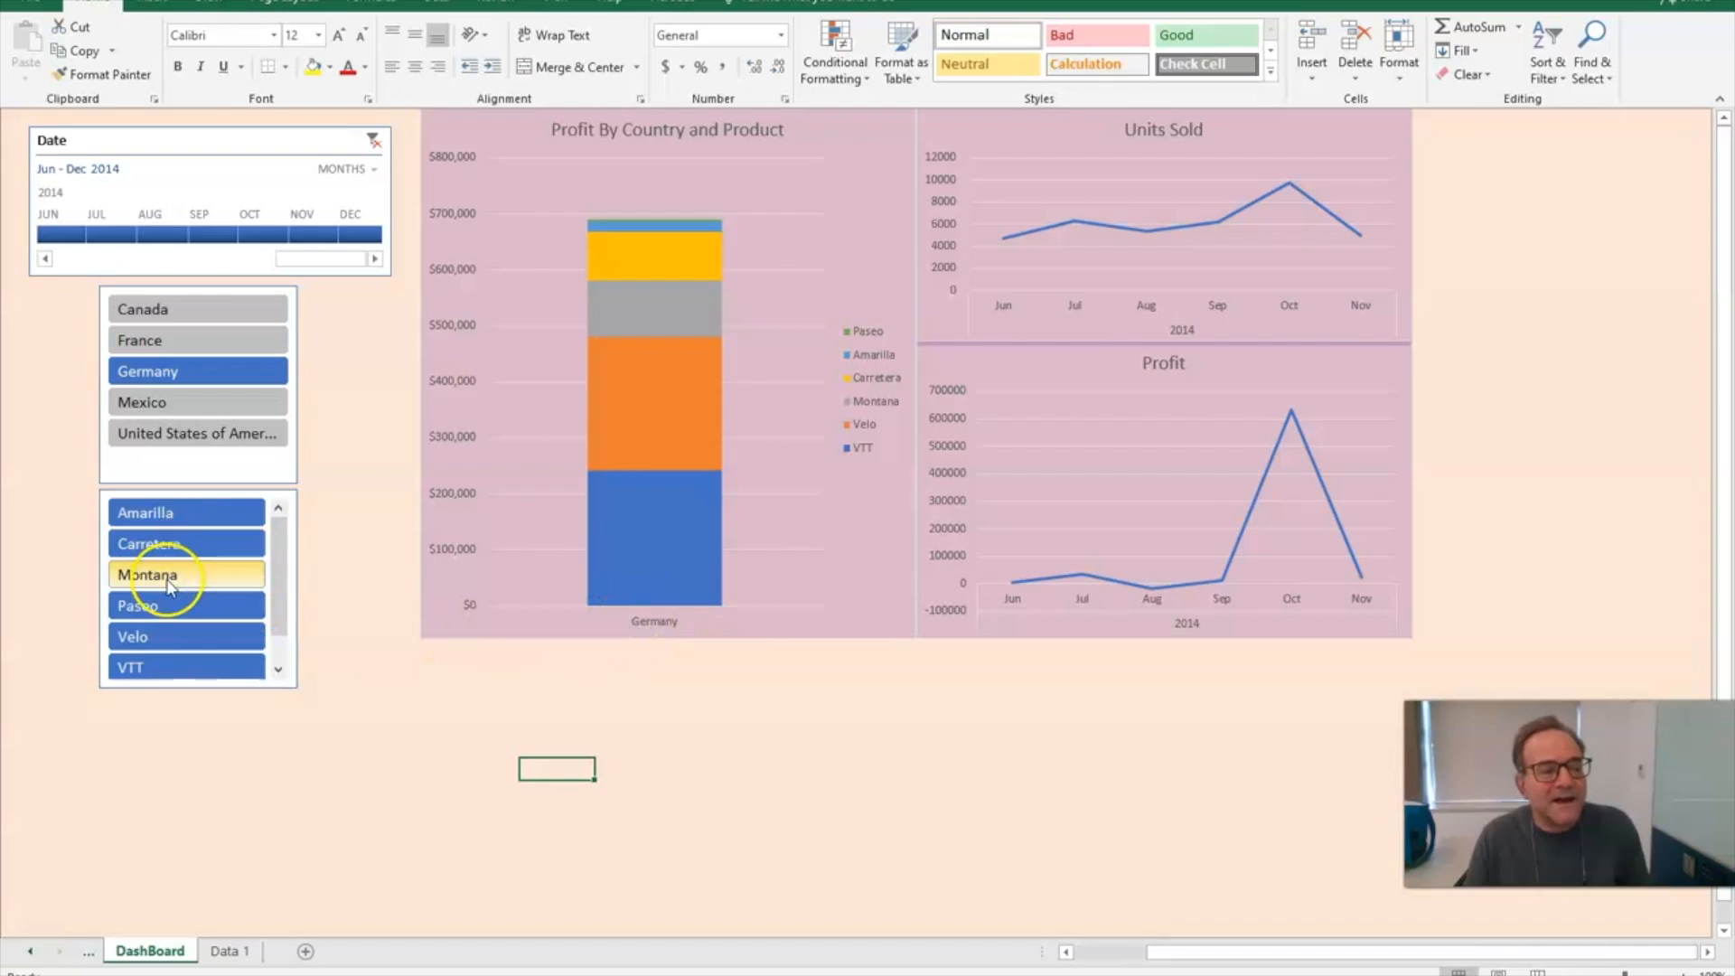
pyautogui.click(137, 604)
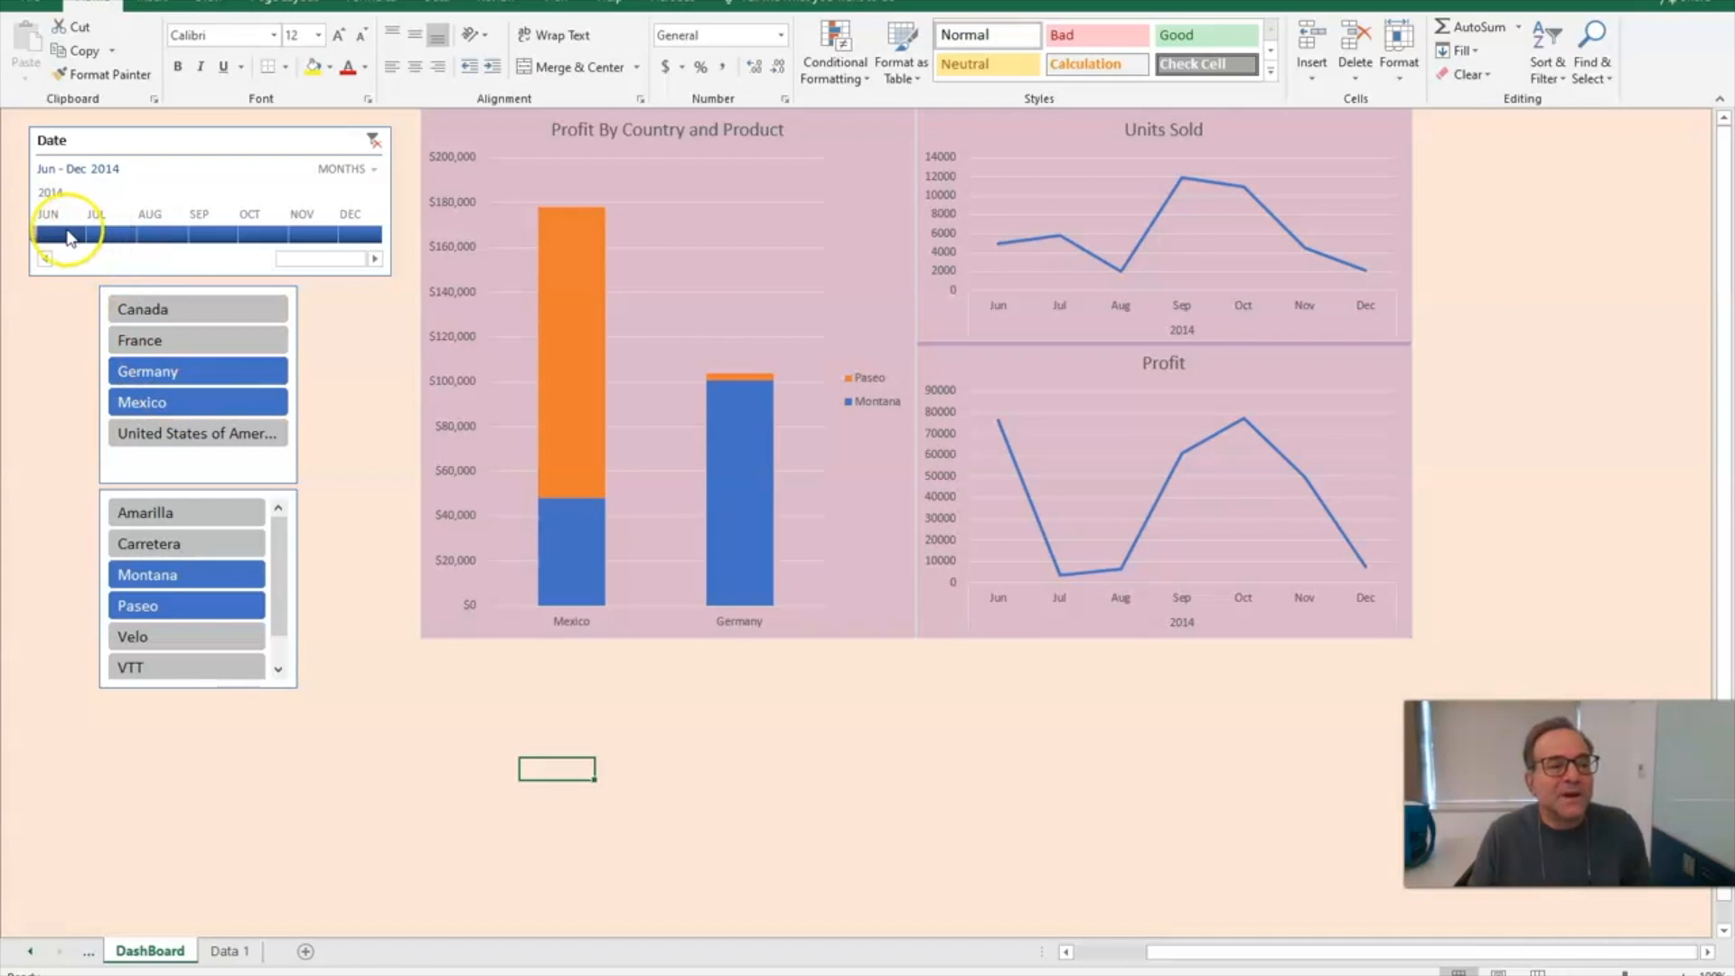
# Narrow the timeline slicer to June through September 2014
pyautogui.moveTo(364, 235); pyautogui.dragTo(232, 235)
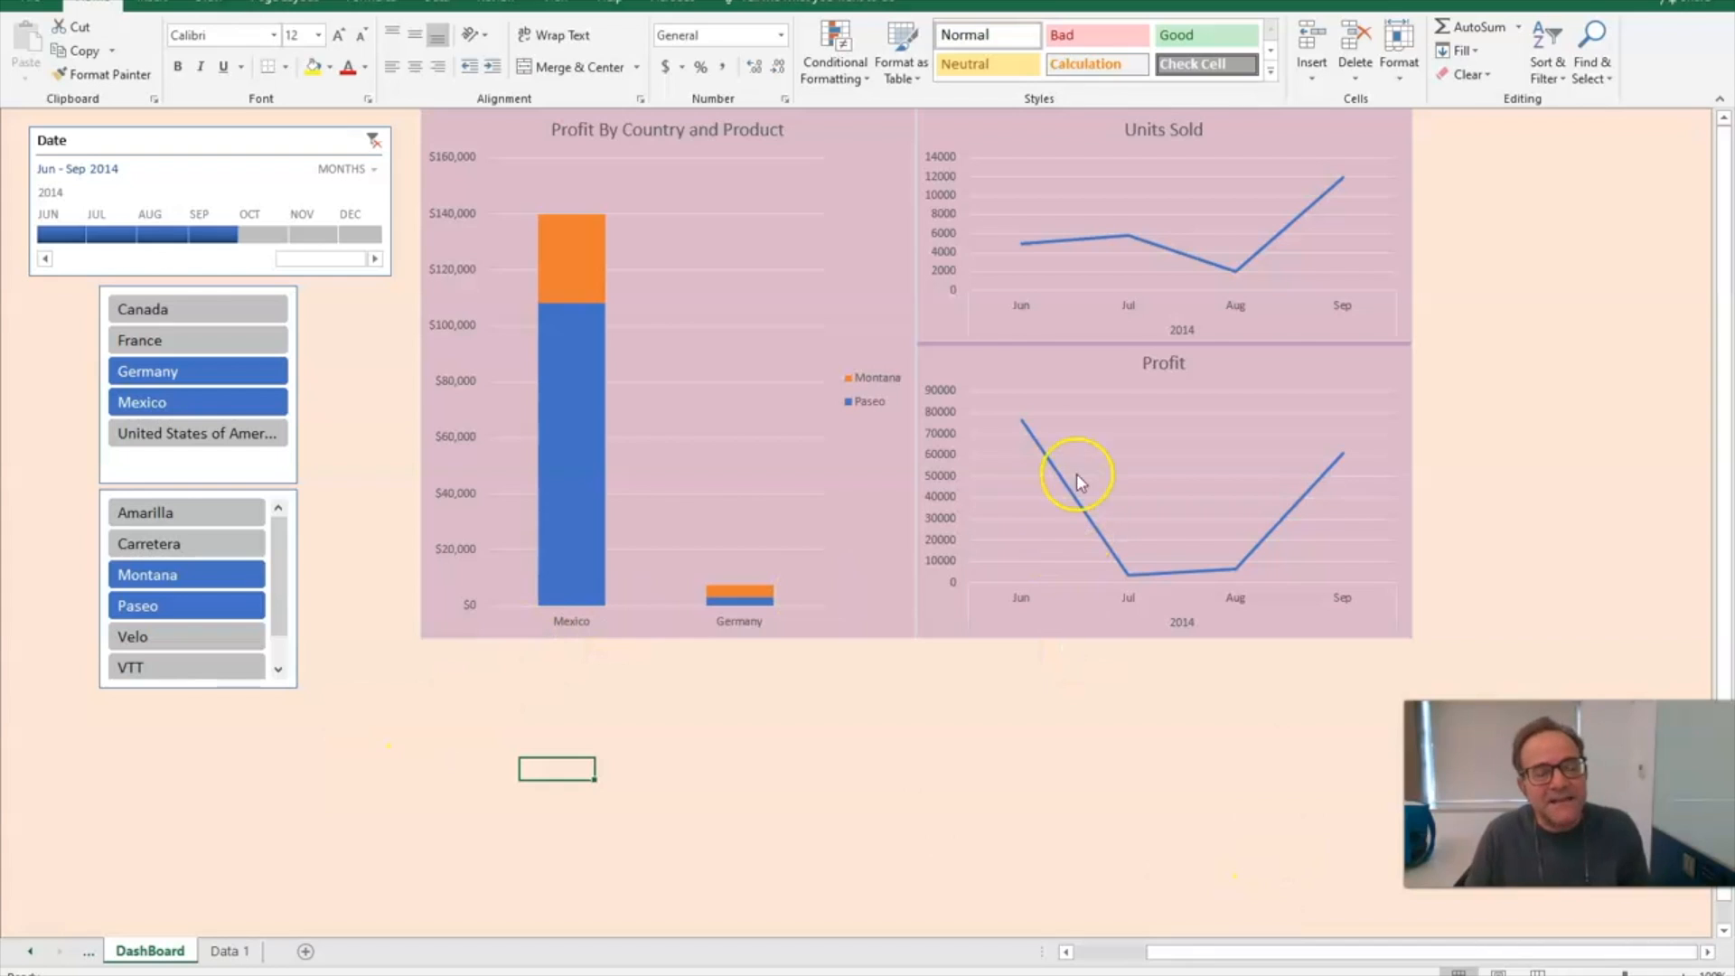
pyautogui.moveTo(670, 166)
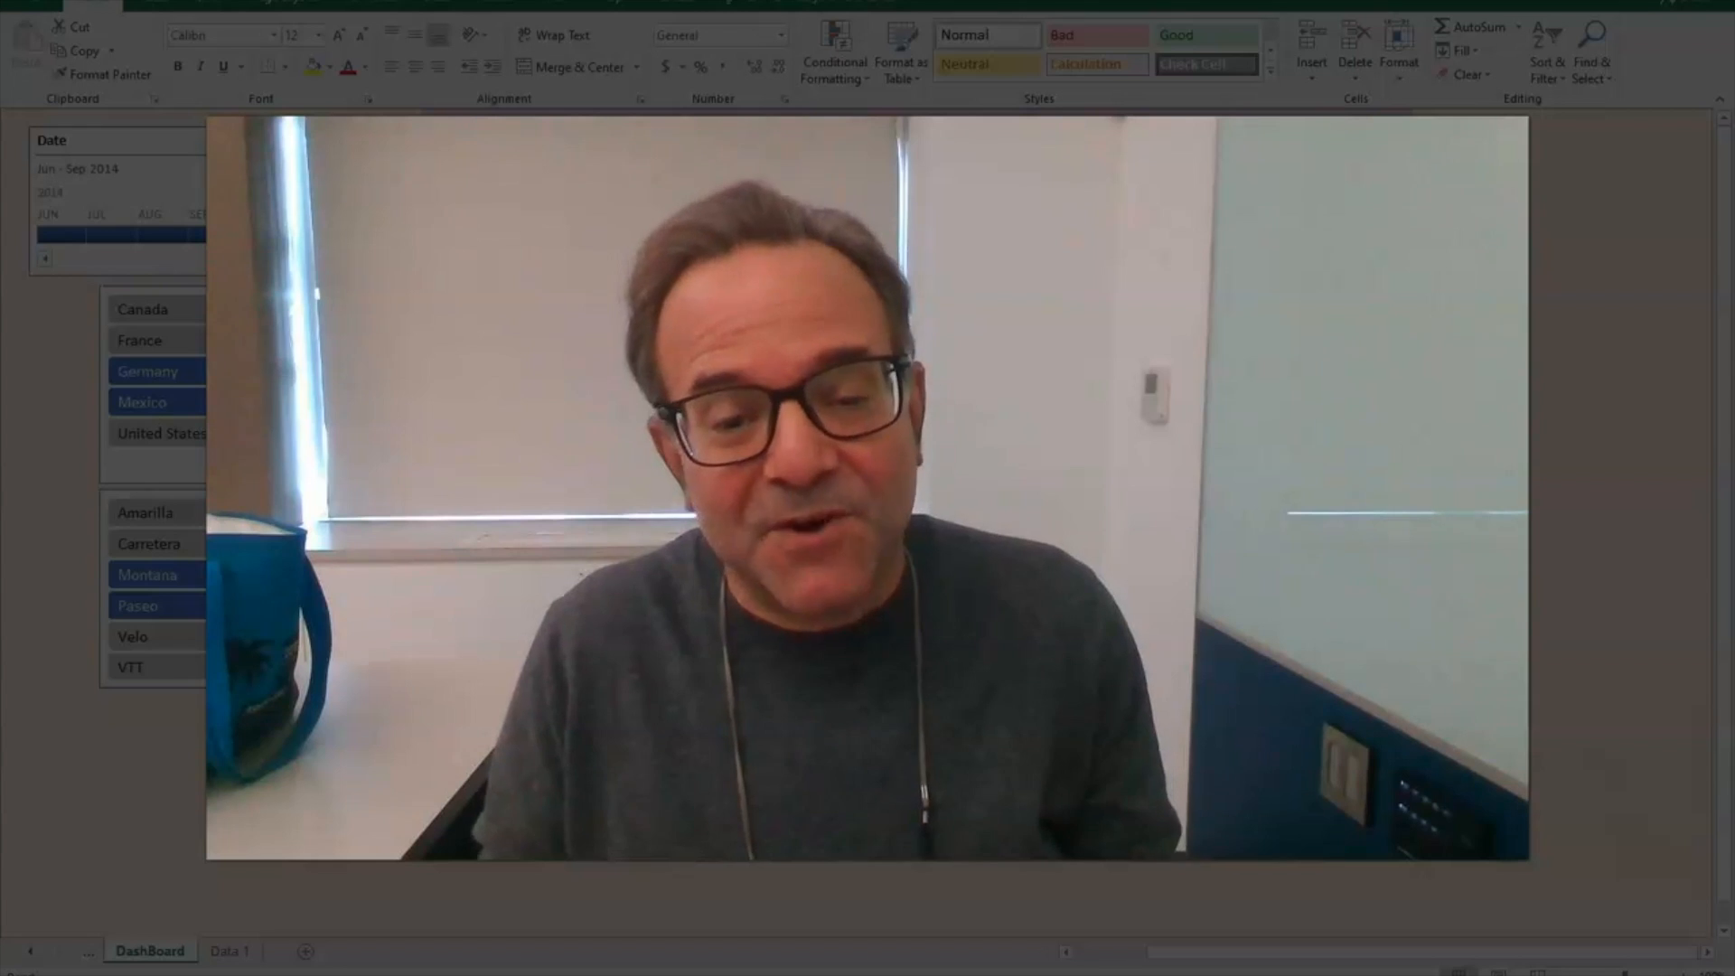
# Open the workbook with the New Data sales sheet and enable editing
pyautogui.click(212, 949)
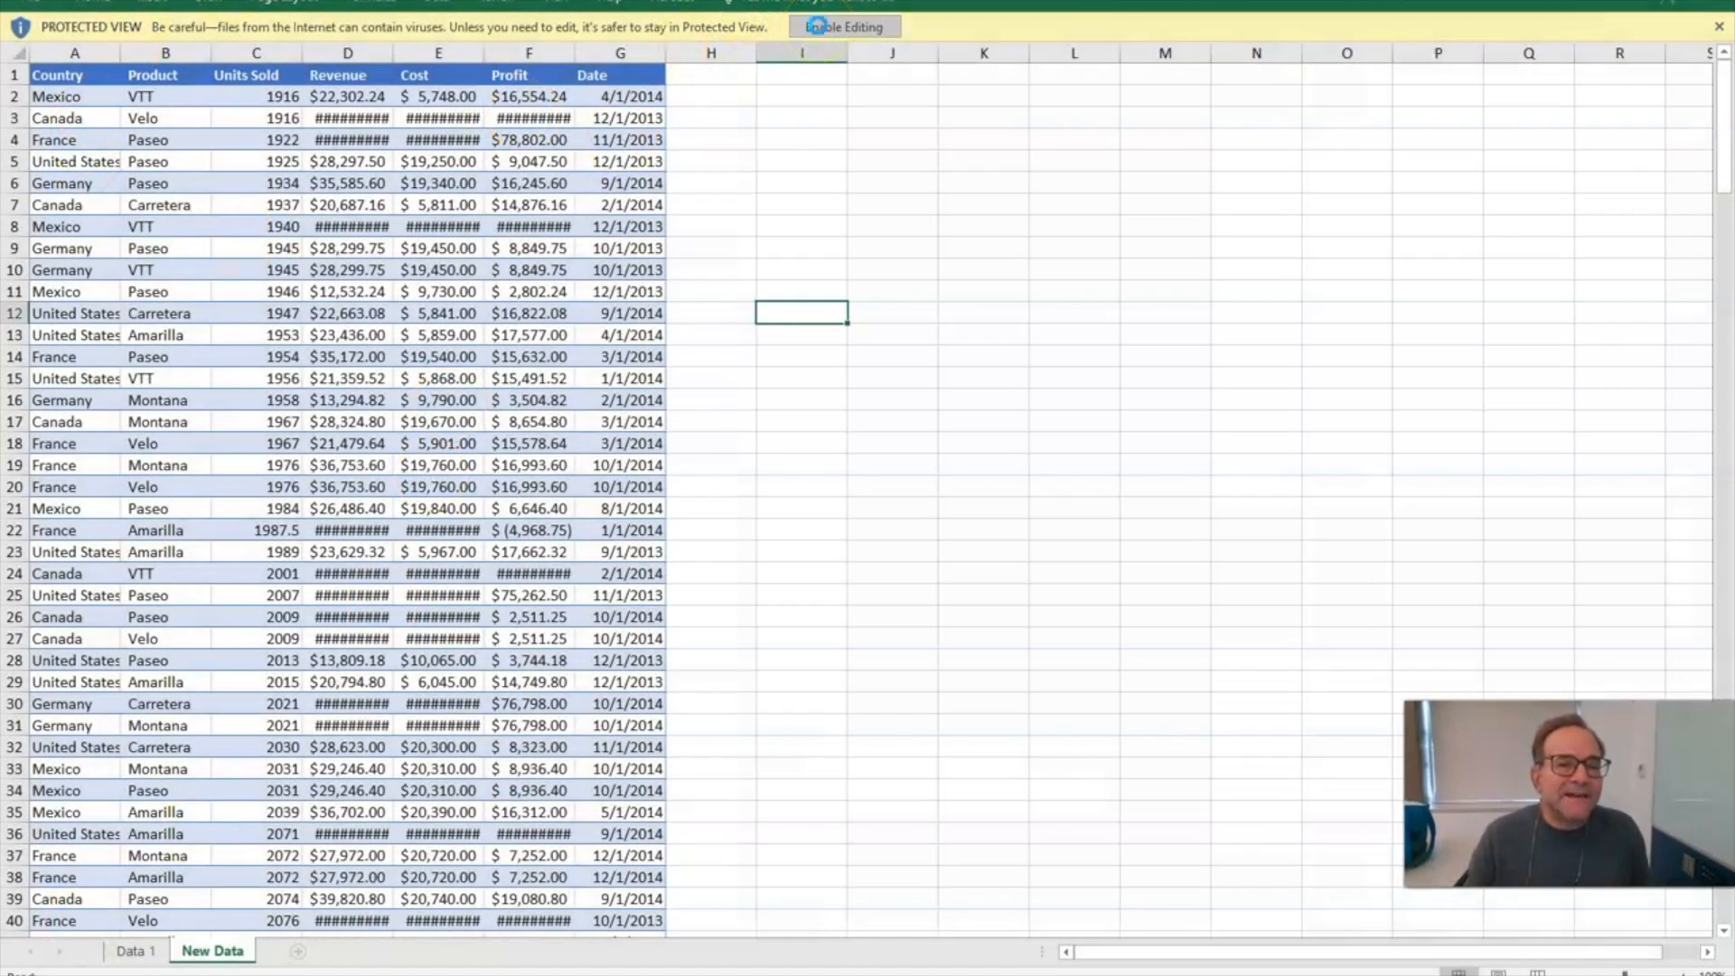
pyautogui.click(843, 26)
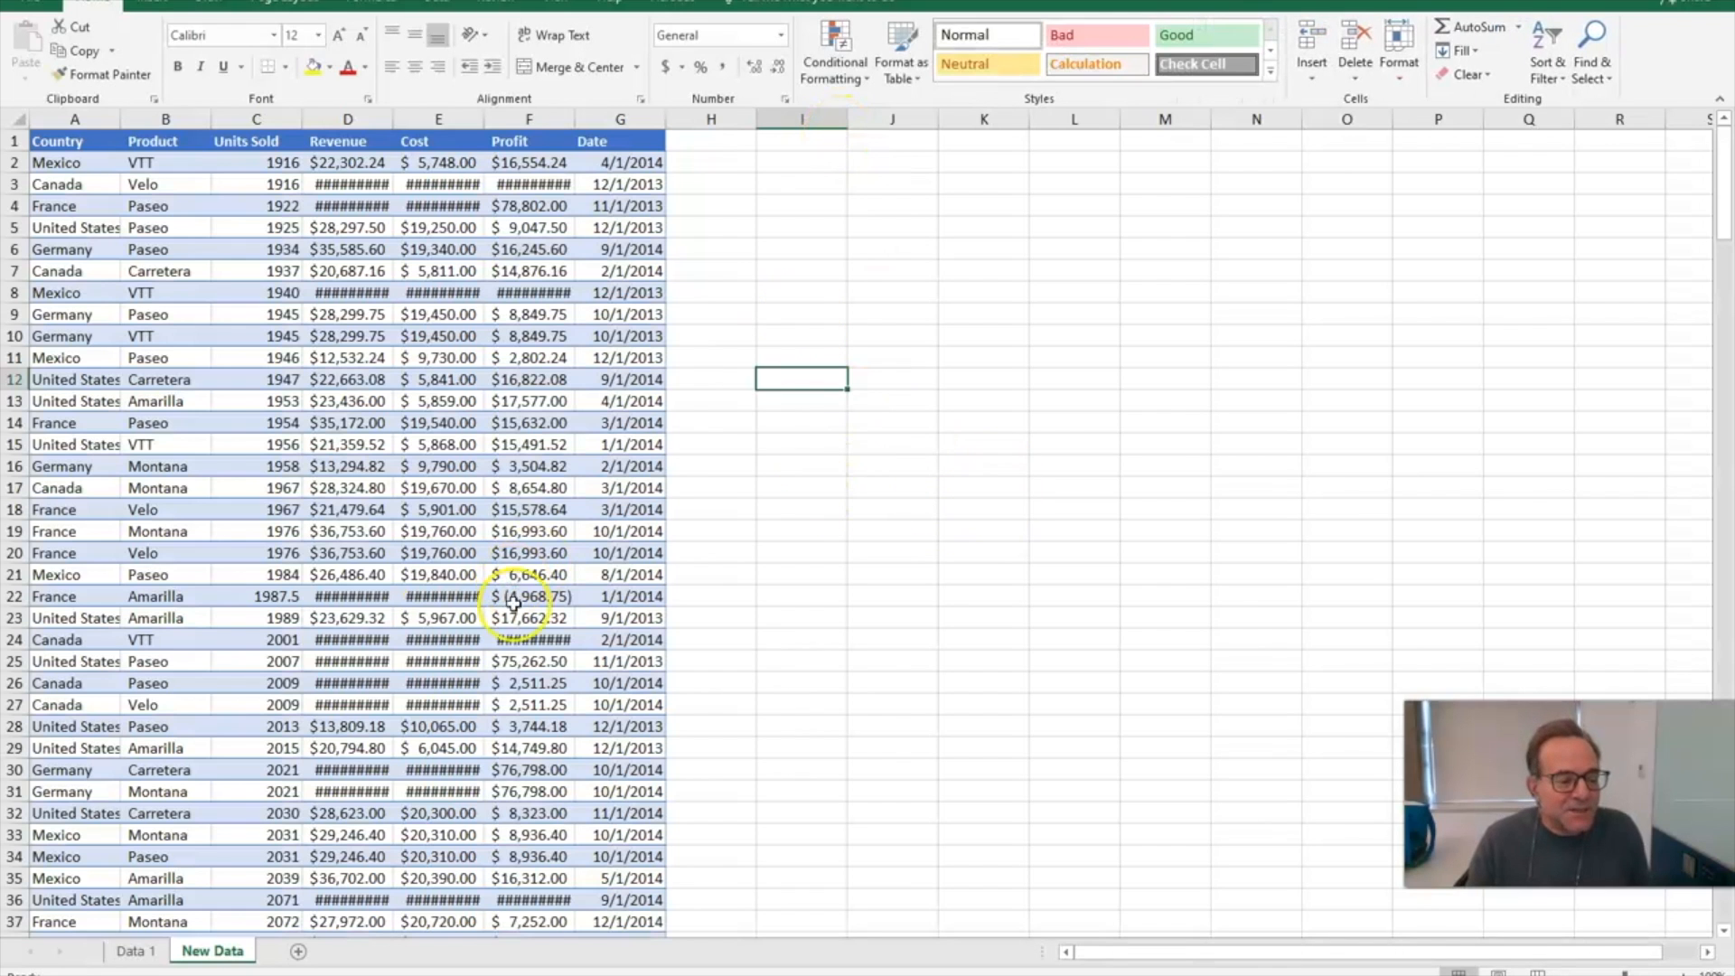